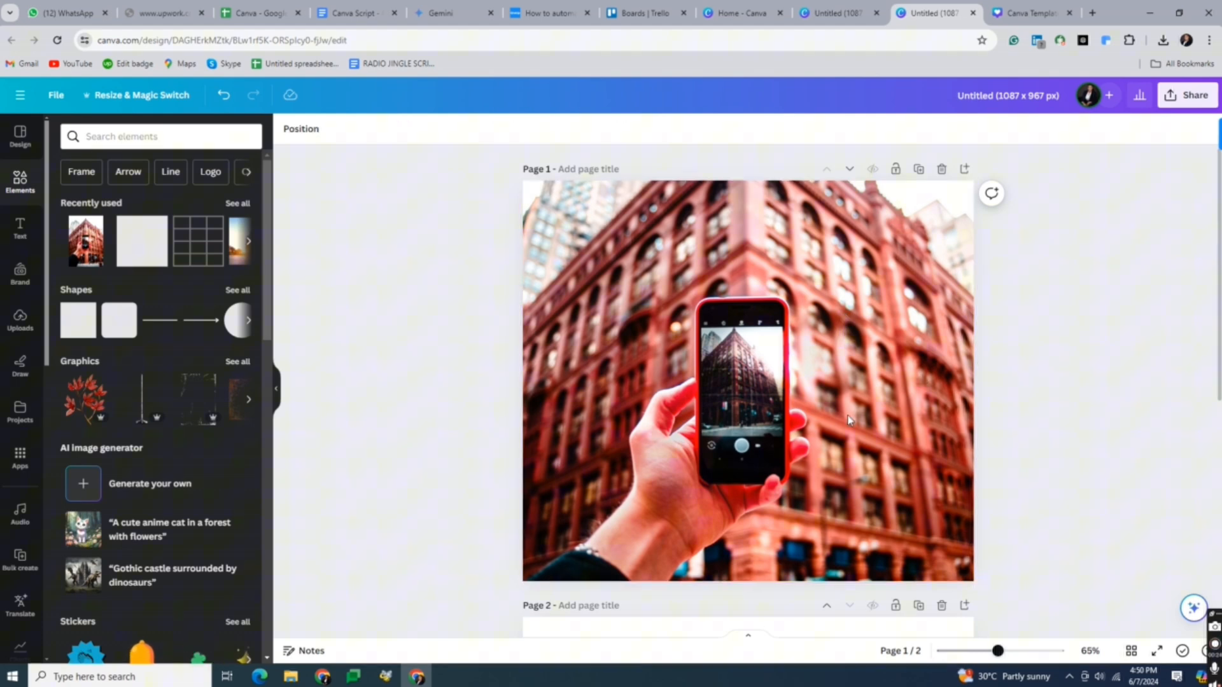
mouse_move(888, 452)
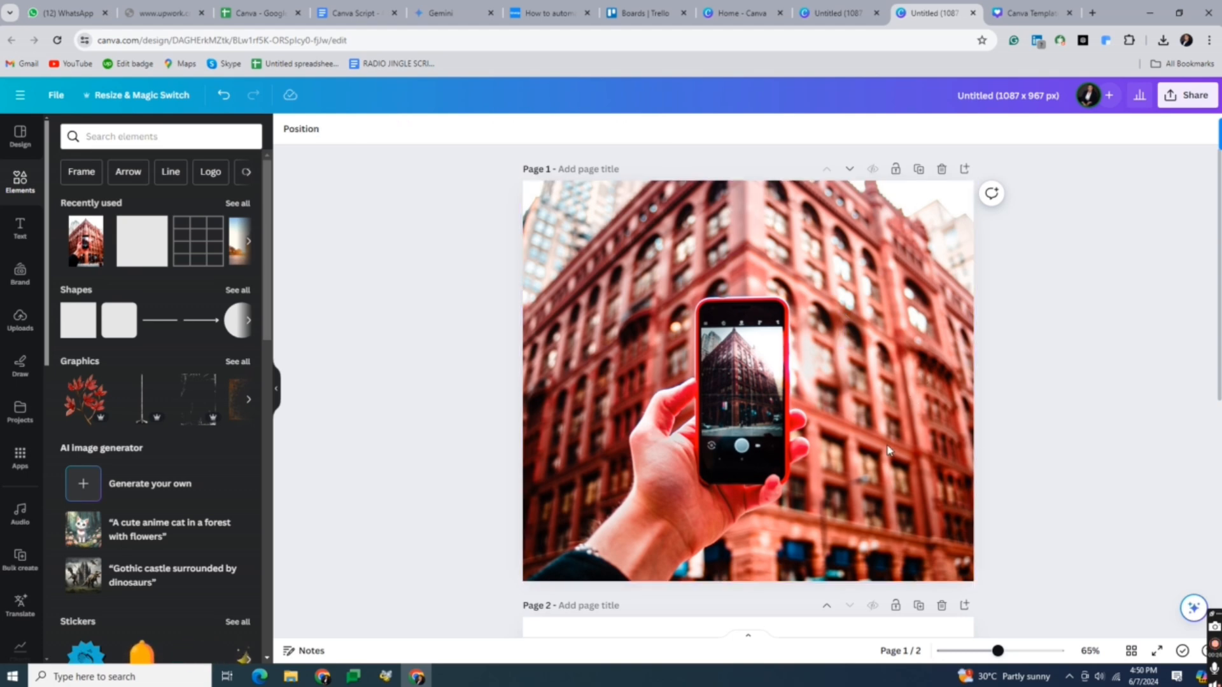
Select the photo of the hand holding the red phone on Page 1
left_click(886, 450)
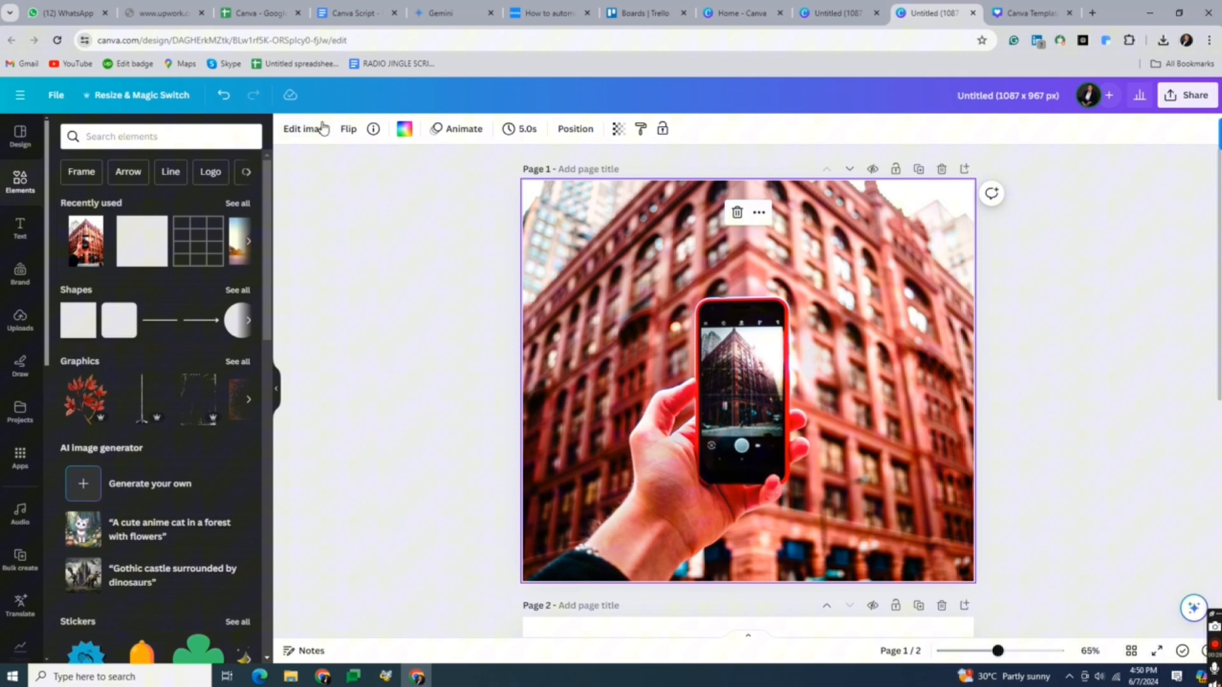
Bring up the photo's Adjust settings for white balance and light
left_click(306, 129)
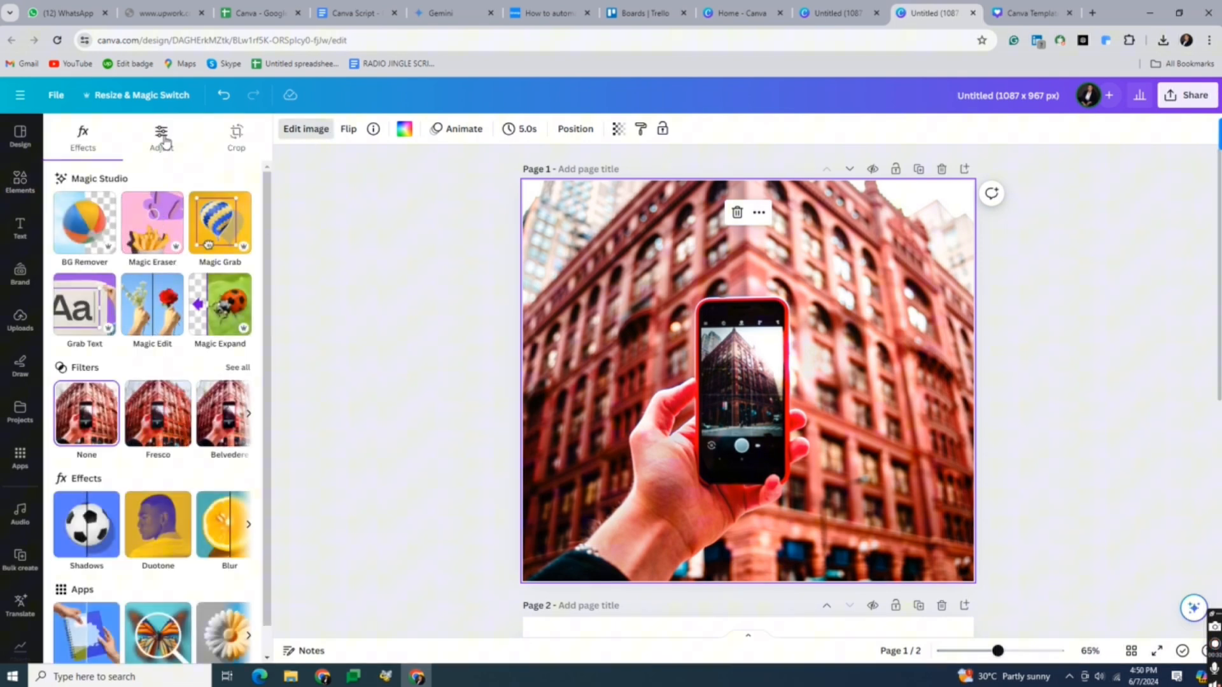
left_click(162, 136)
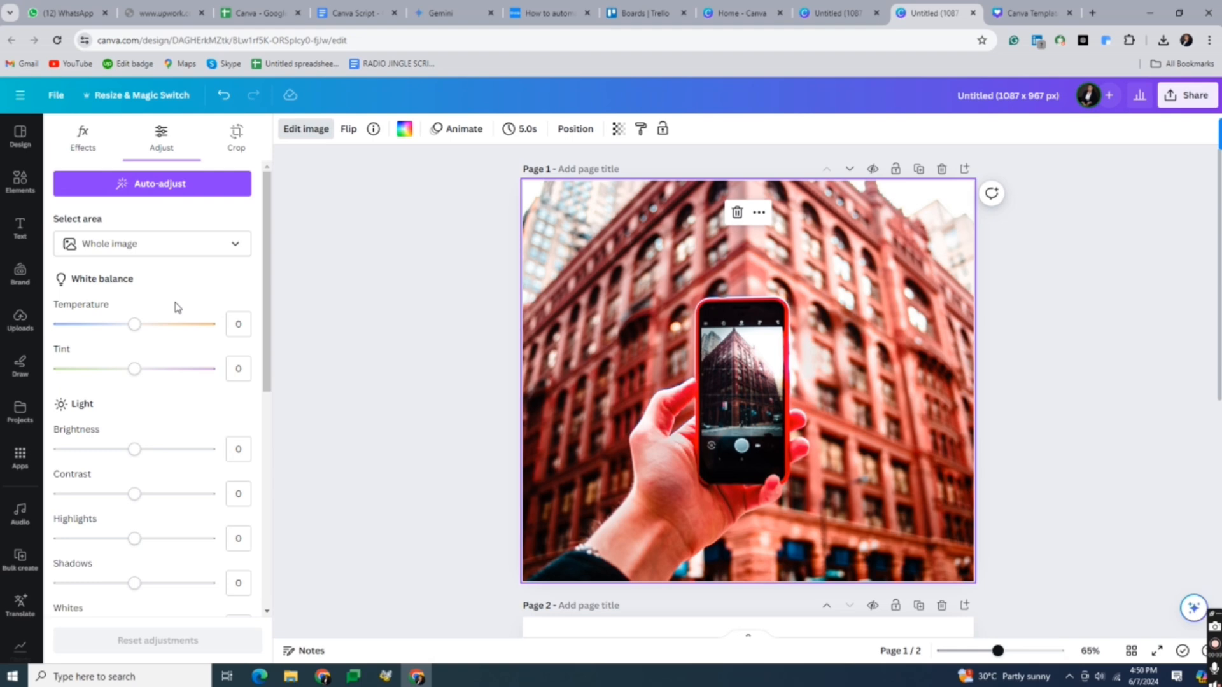
mouse_move(193, 199)
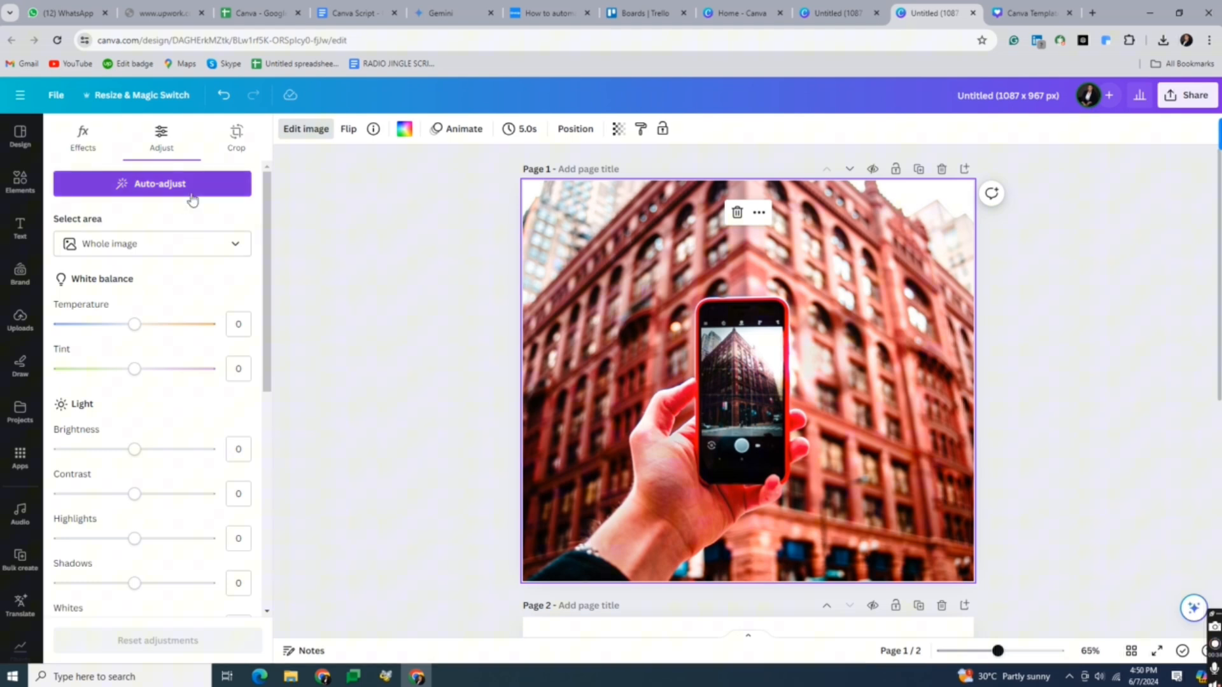
mouse_move(169, 249)
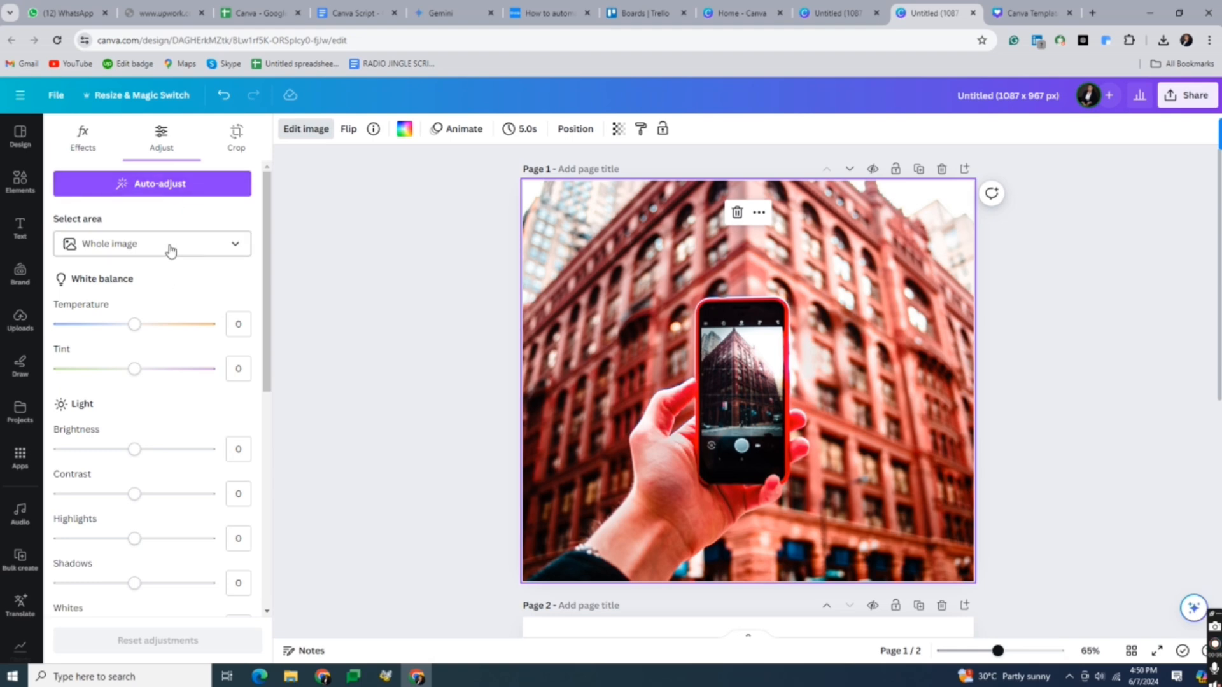
Limit the adjustments to the Background area behind the hand and phone
left_click(151, 243)
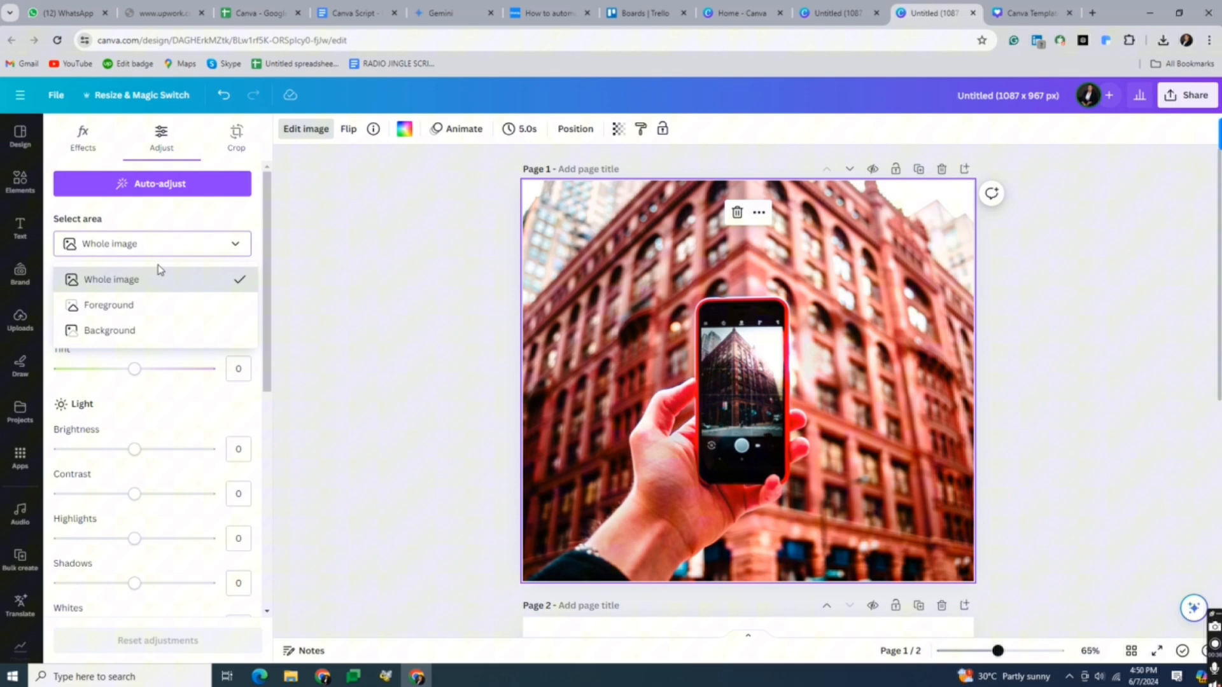
mouse_move(151, 331)
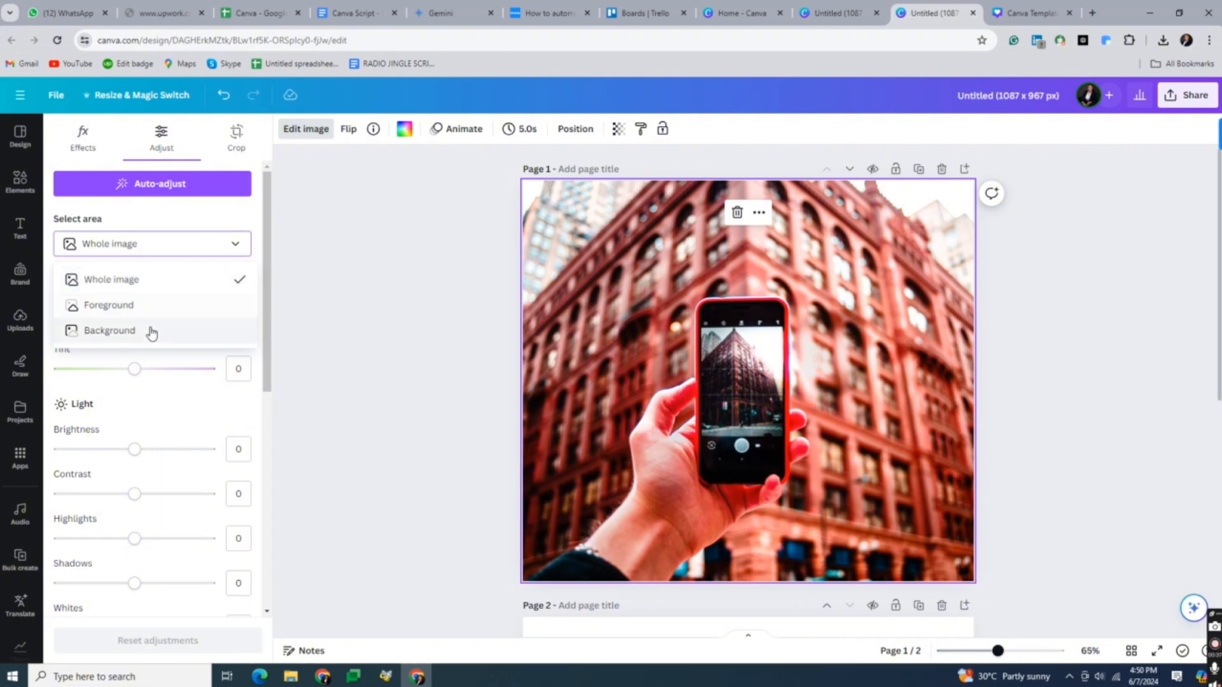
left_click(110, 330)
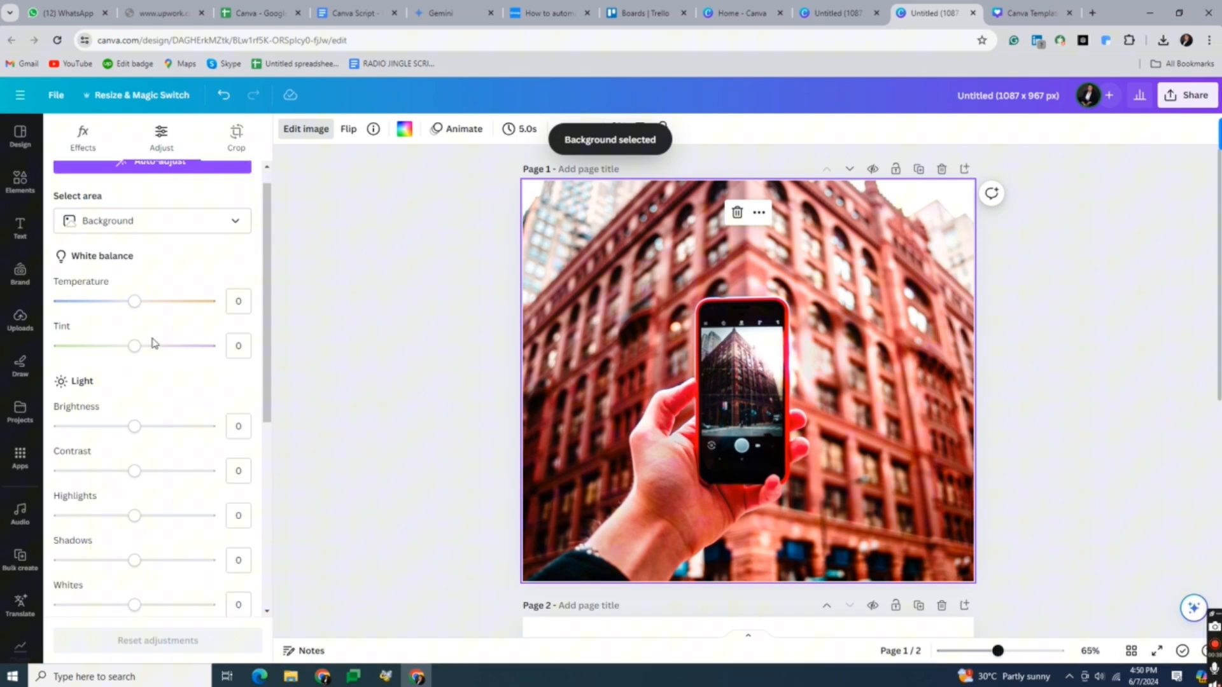
Drop the background Saturation to about -97 so the building turns black and white
scroll("down", 3)
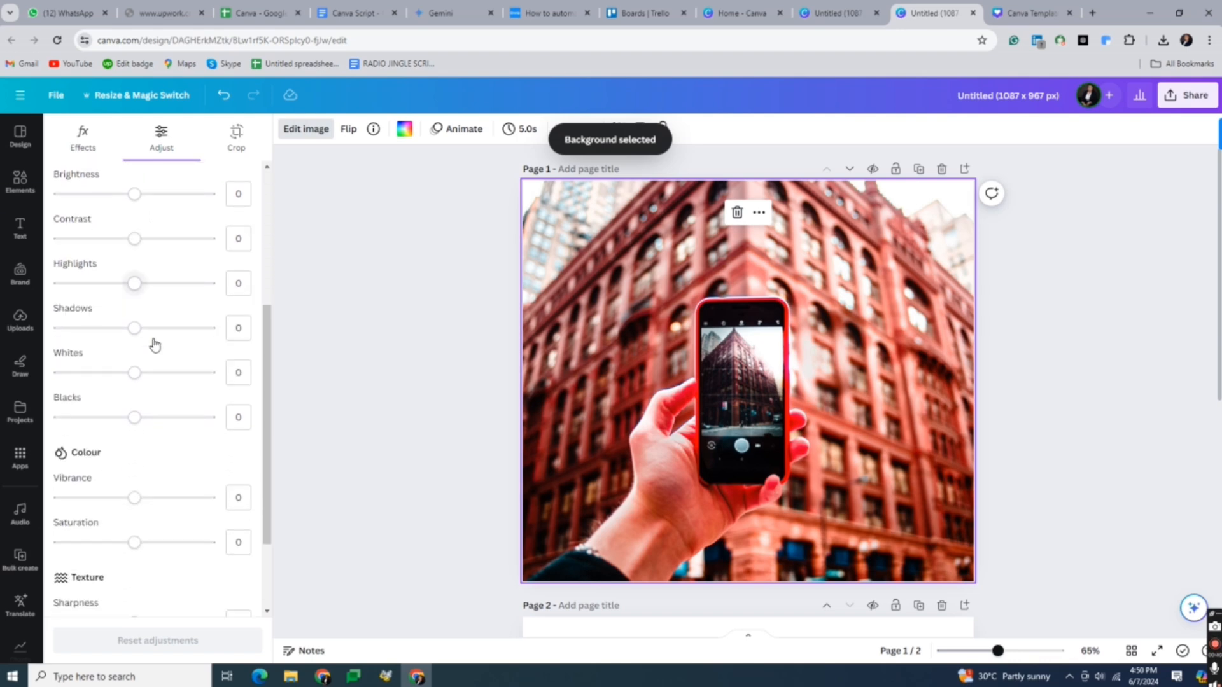
scroll("down", 3)
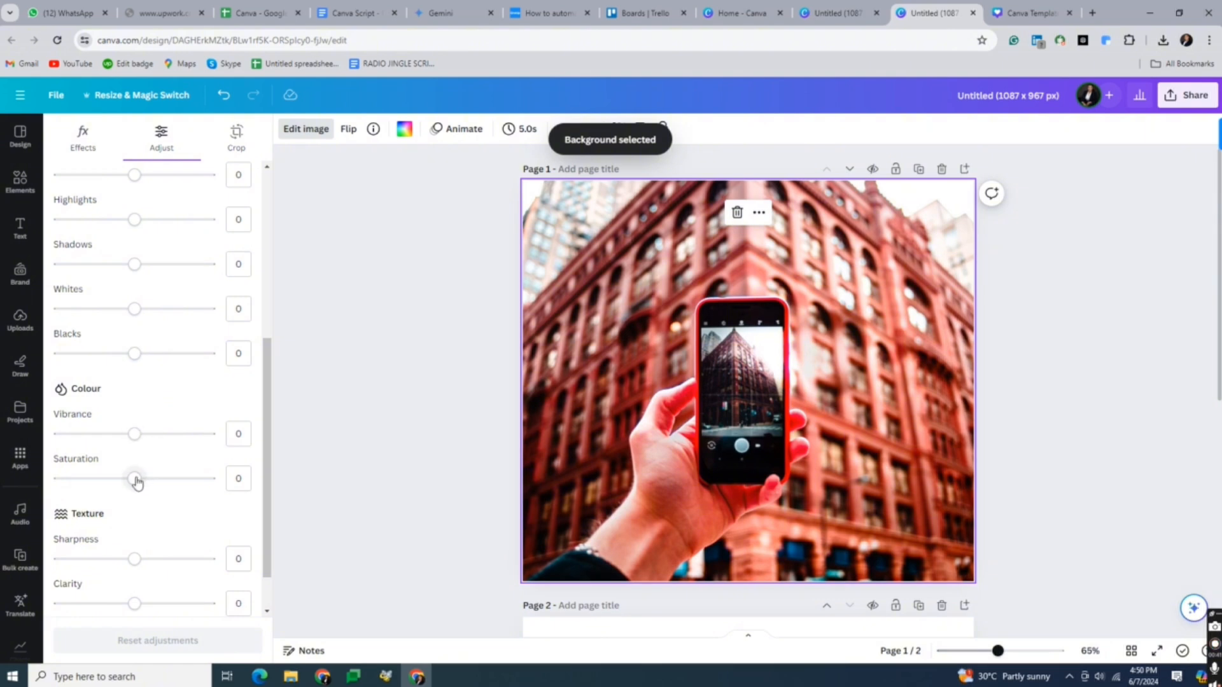
mouse_move(136, 481)
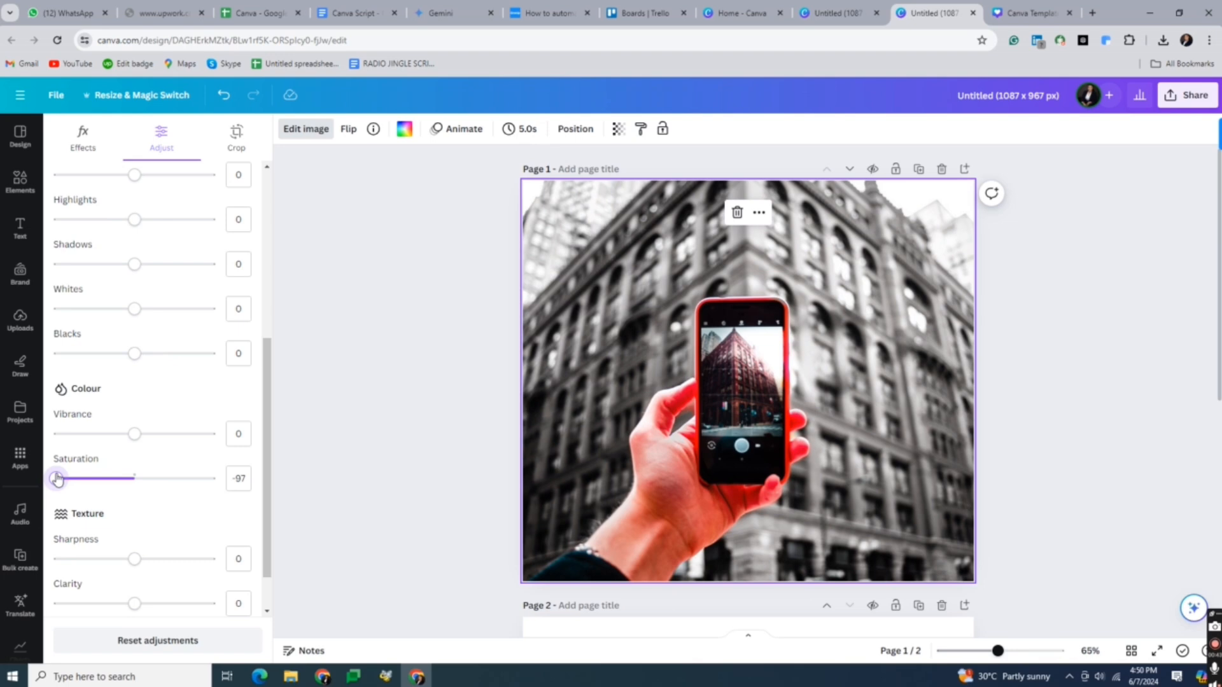
left_click(19, 180)
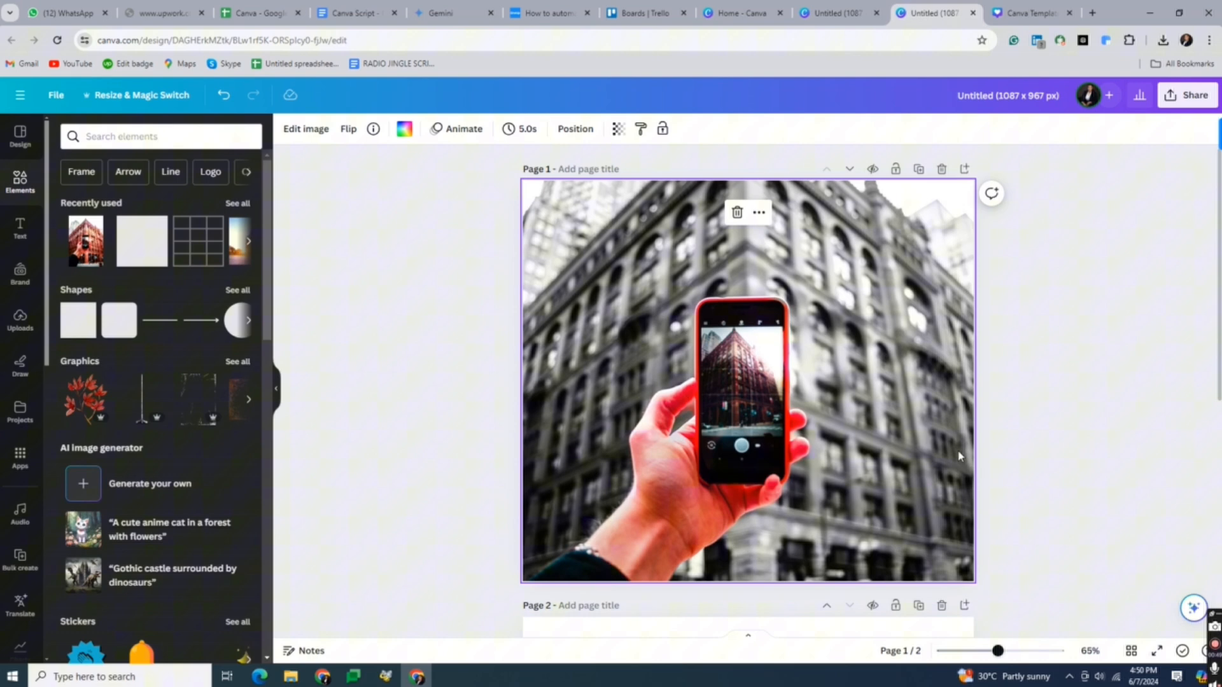
mouse_move(1095, 380)
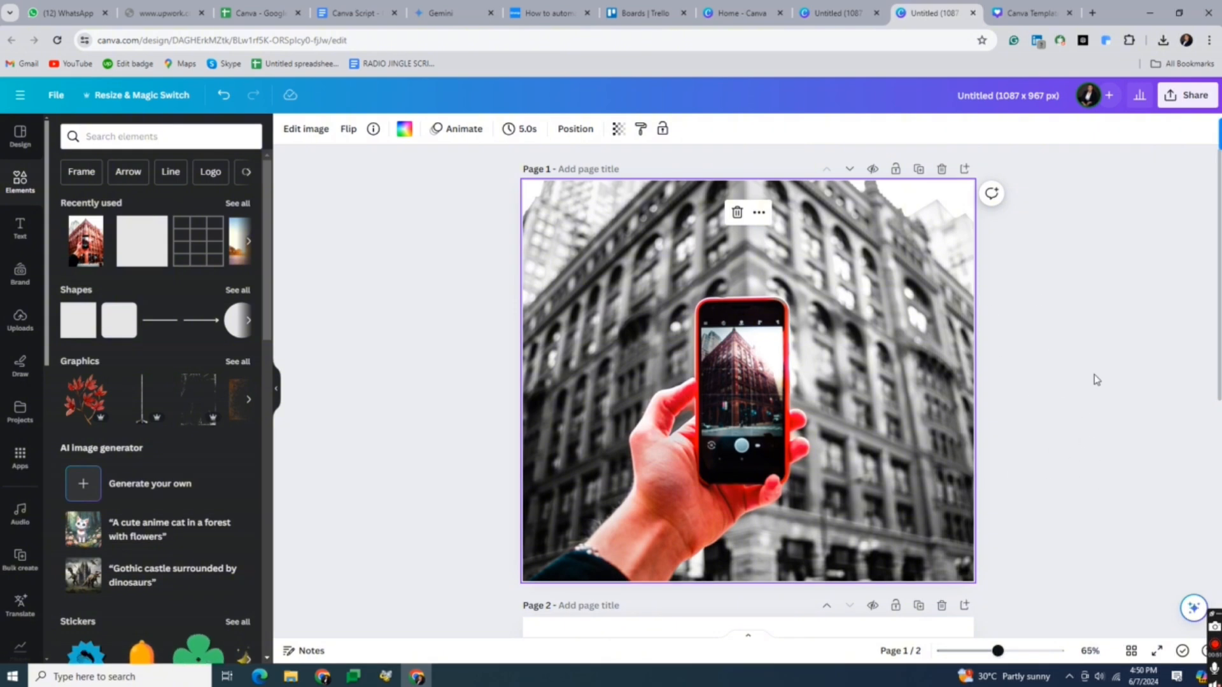
mouse_move(1081, 281)
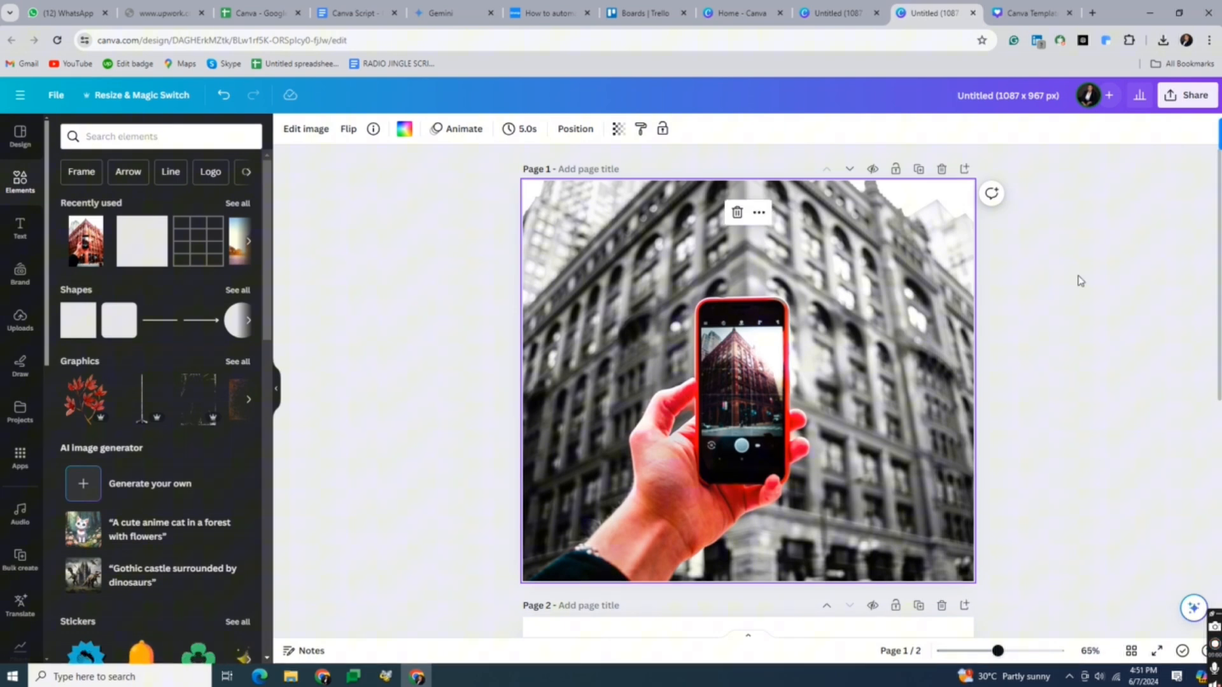
mouse_move(1129, 396)
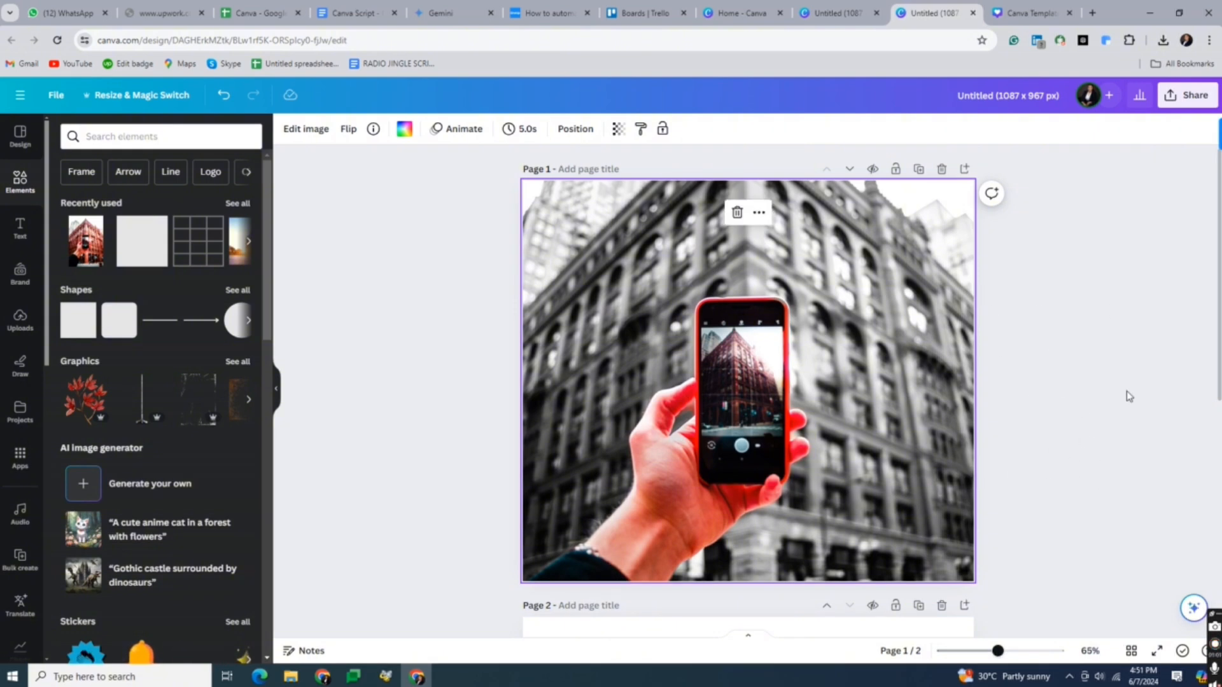